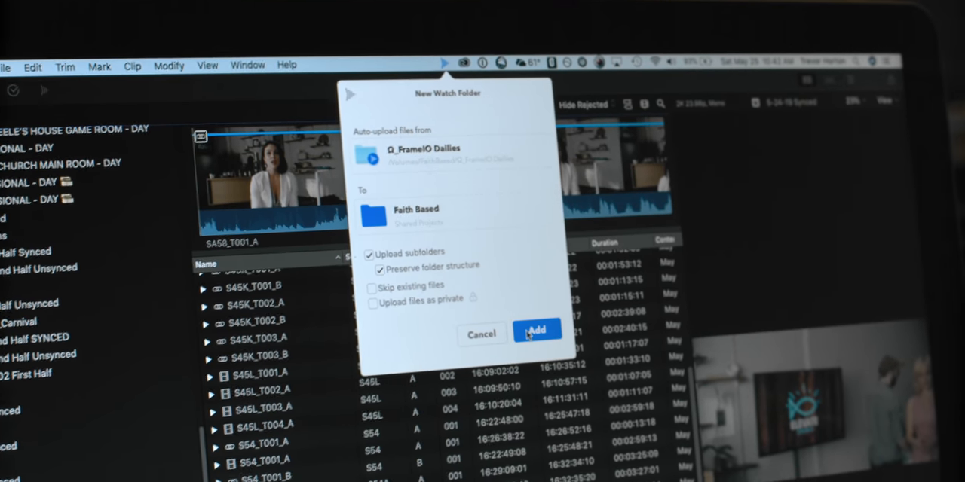
Create the D_FrameIO Dailies watch folder uploading into Faith Based with subfolders and structure preserved
{"action": "left_click", "coordinate": [536, 331]}
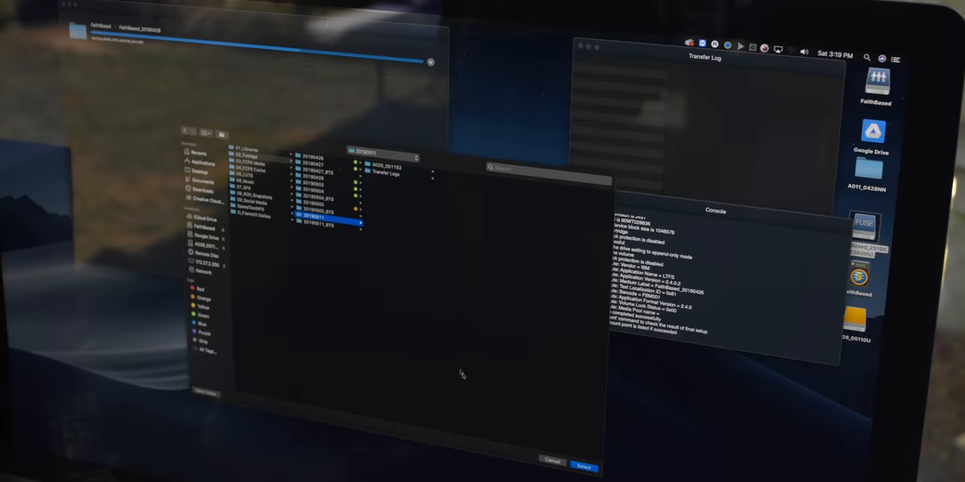